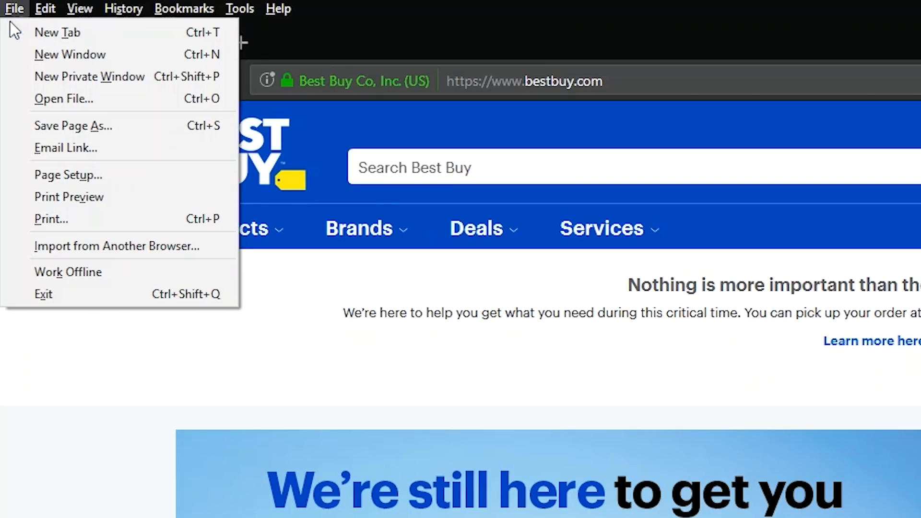
- Print the Best Buy home page using the Microsoft Print to PDF printer
left_click(50, 219)
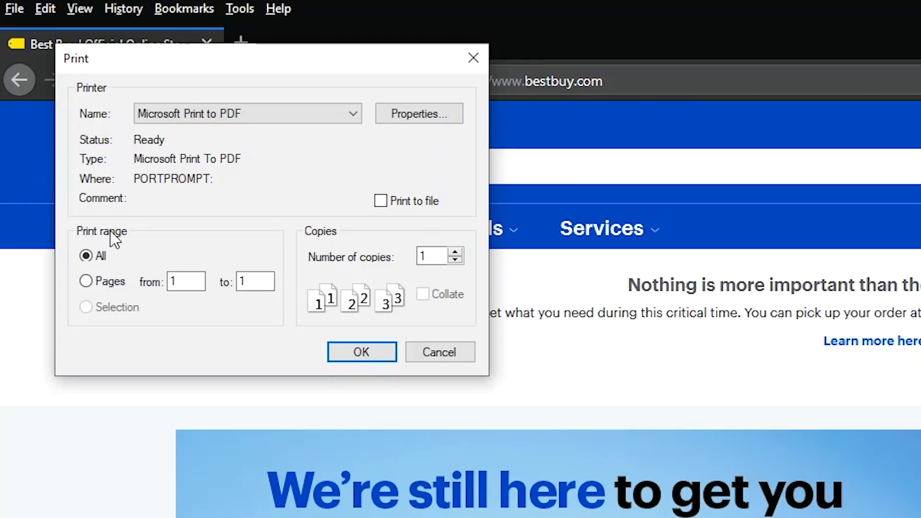
left_click(352, 113)
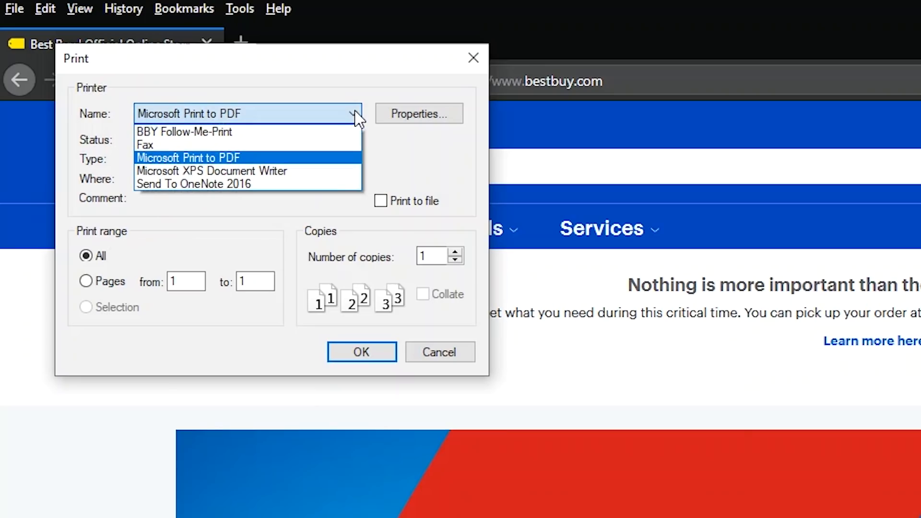
mouse_move(234, 165)
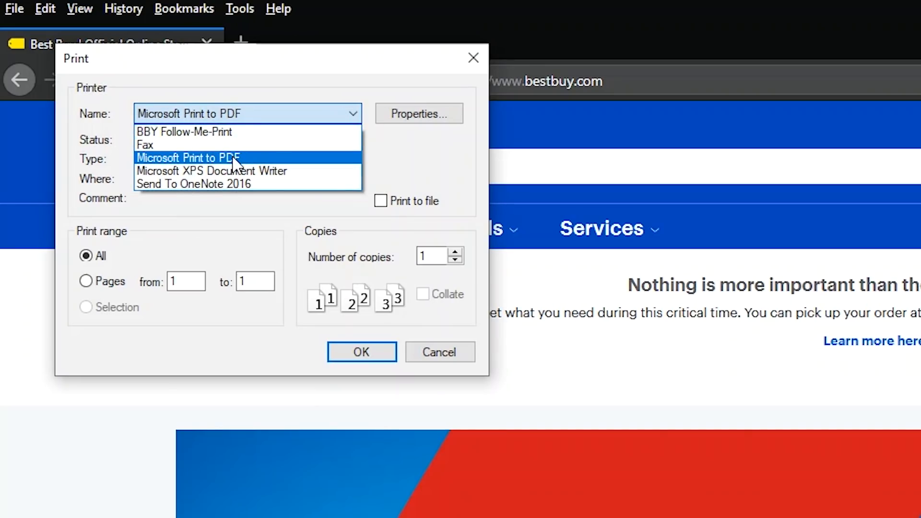
left_click(361, 352)
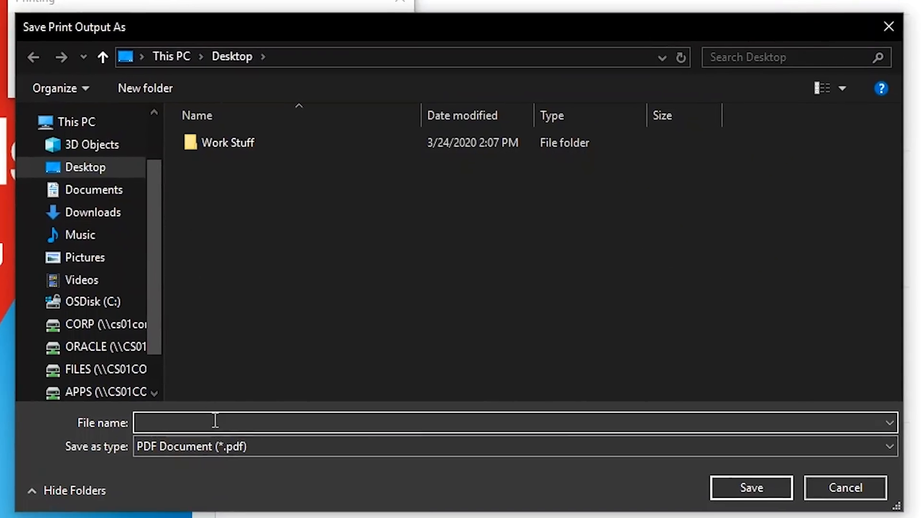
- Save the print output to the Desktop under the file name 'Test PDF'
type("Test PDF")
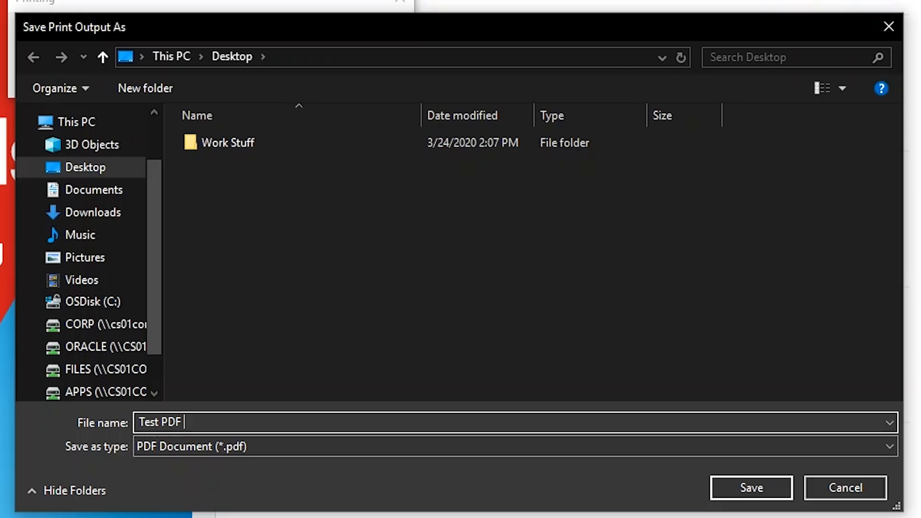
left_click(751, 487)
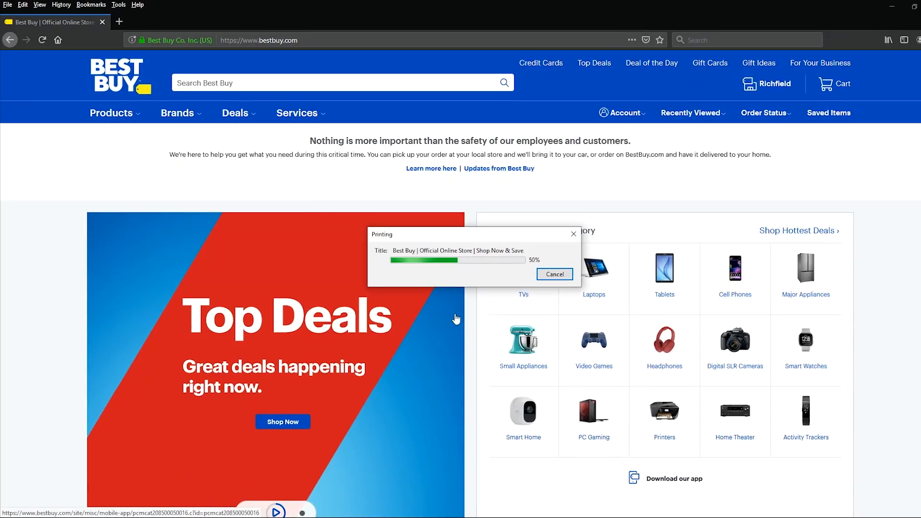
left_click(552, 274)
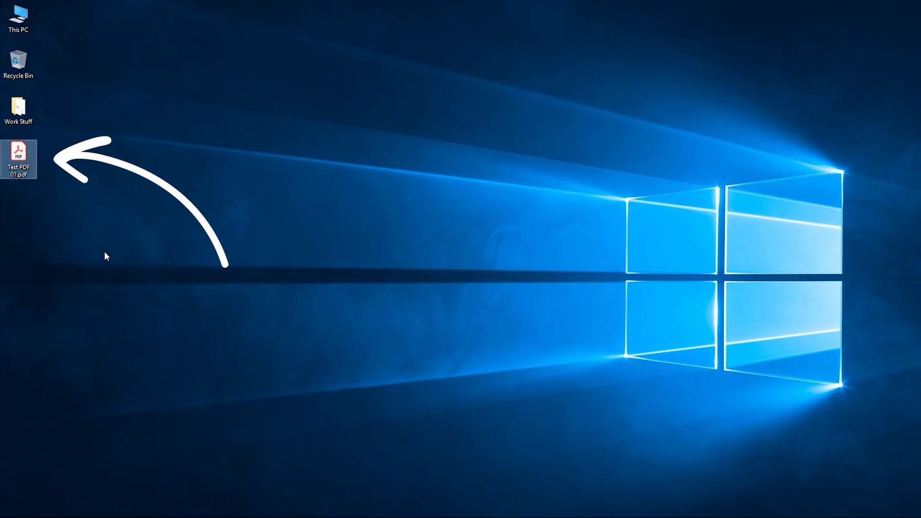
- Open the Word letter template from the Desktop, where Test PDF 01.pdf now appears
double_click(18, 156)
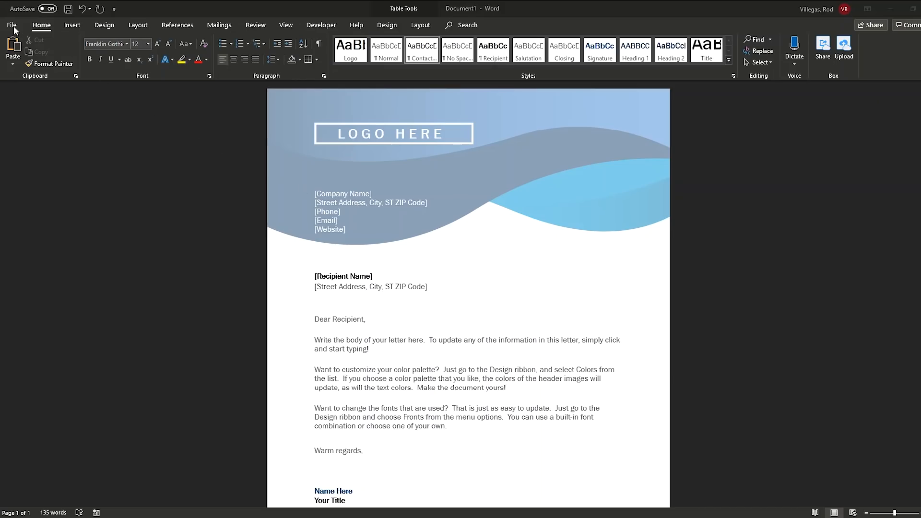
- Start Create PDF/XPS Document from Word's Export page for the letter
left_click(11, 25)
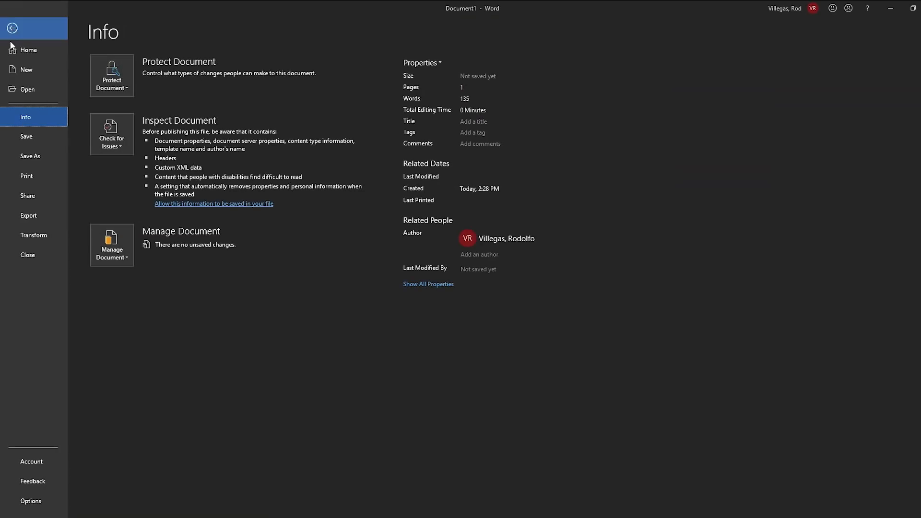
left_click(29, 215)
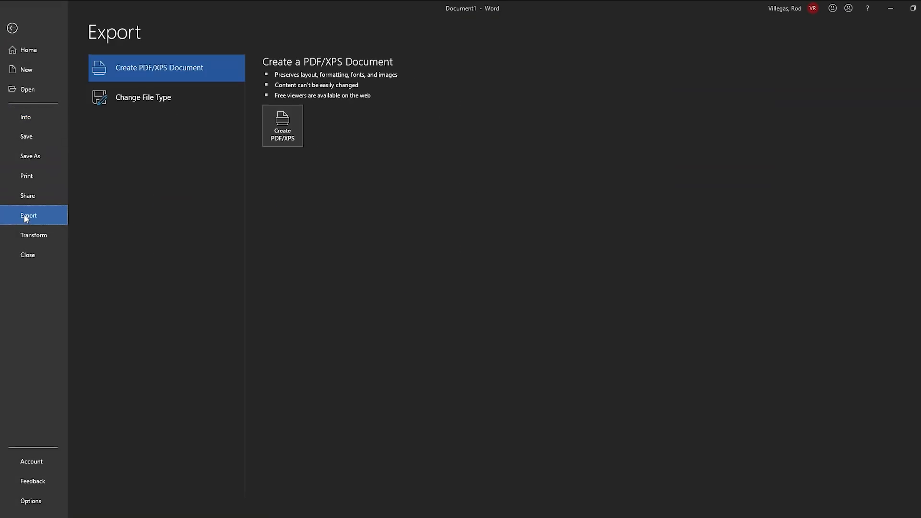
mouse_move(283, 125)
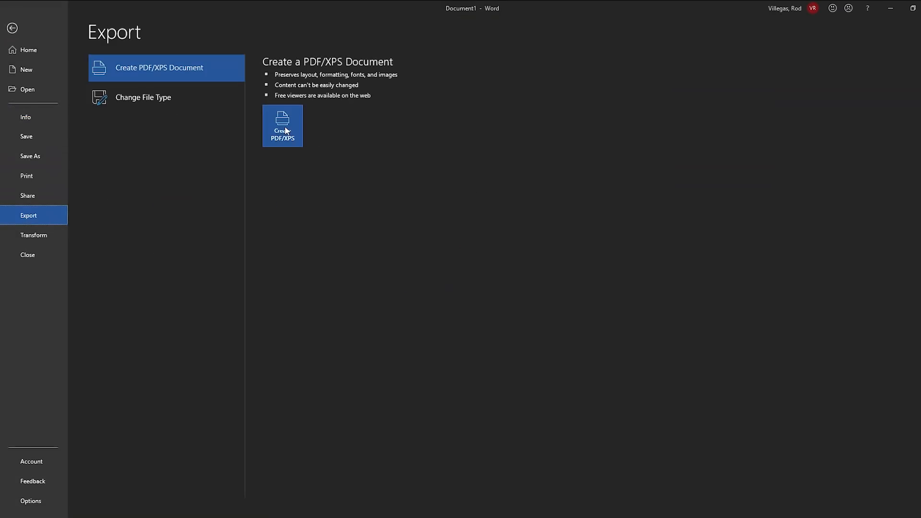
left_click(282, 125)
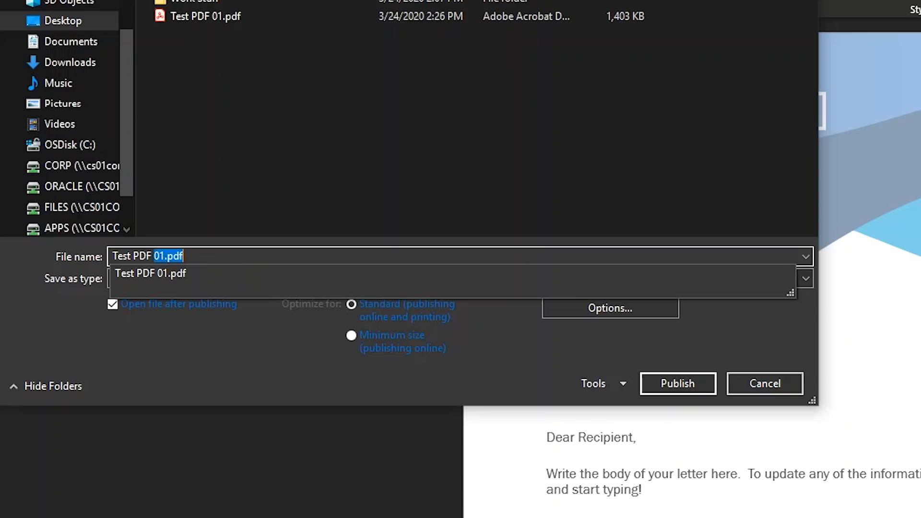
- Publish the letter to the Desktop as 'Test PDF 02'
type("Test PDF 02")
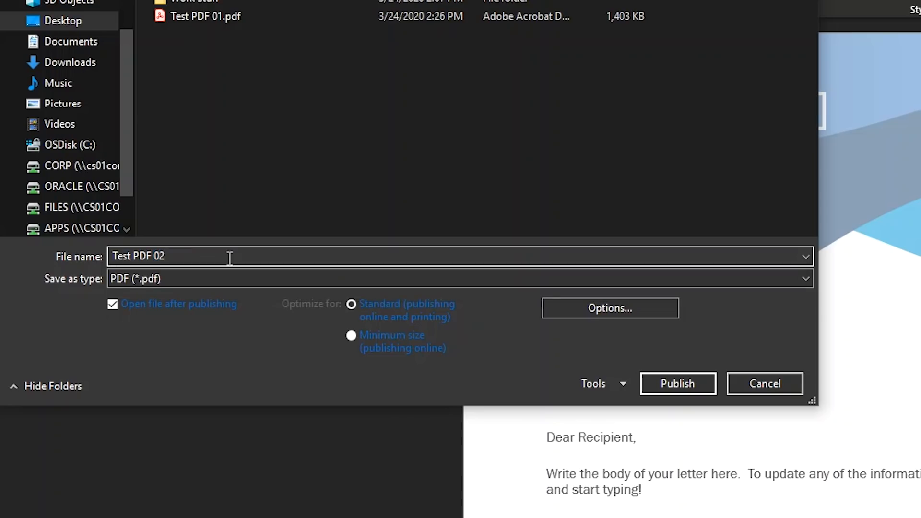
left_click(677, 383)
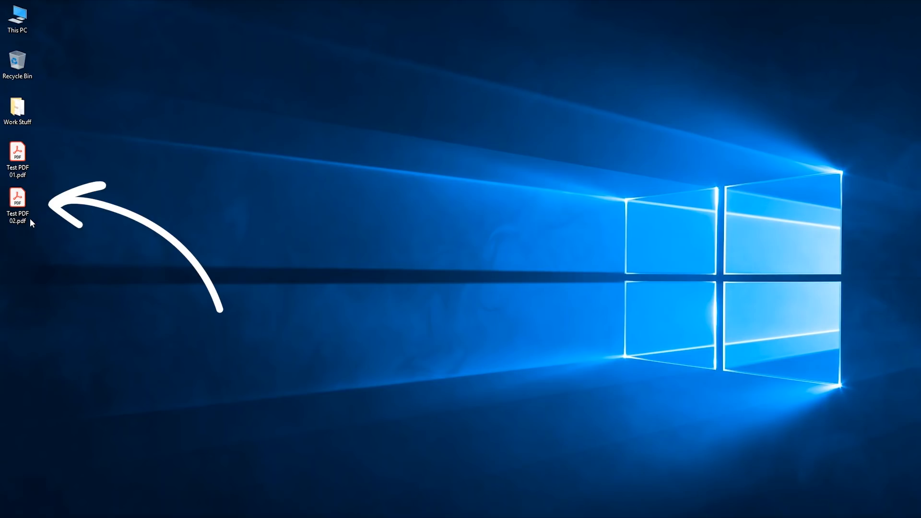
- Reopen the Word letter from the Desktop after confirming Test PDF 02.pdf is there
double_click(18, 202)
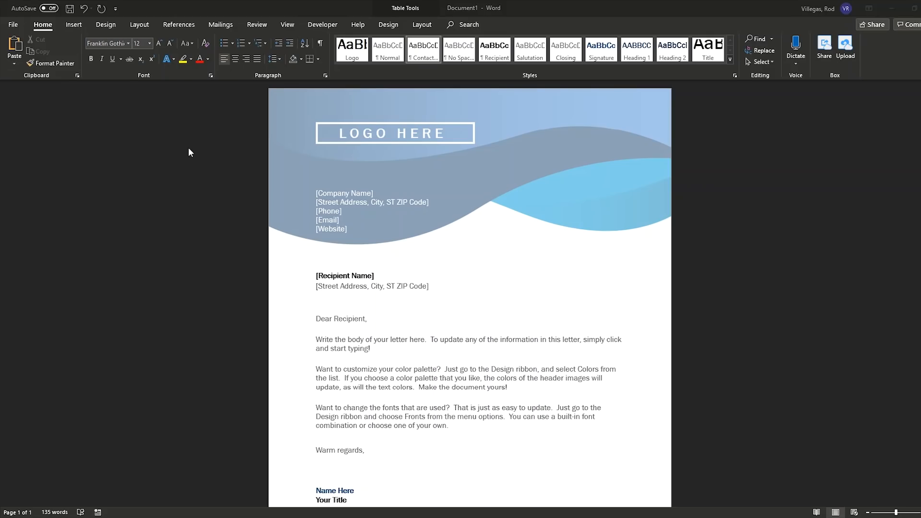
- Go to Save As for the letter and choose the Desktop as the location
left_click(13, 24)
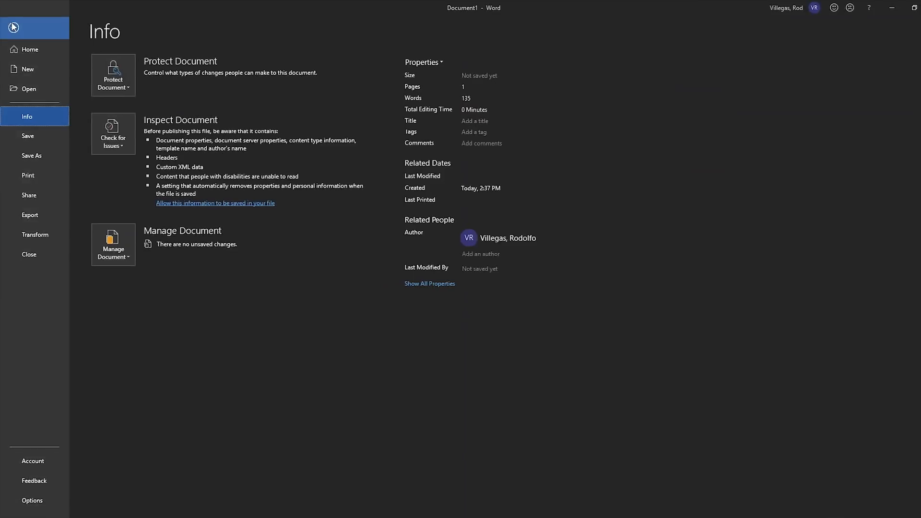
left_click(29, 156)
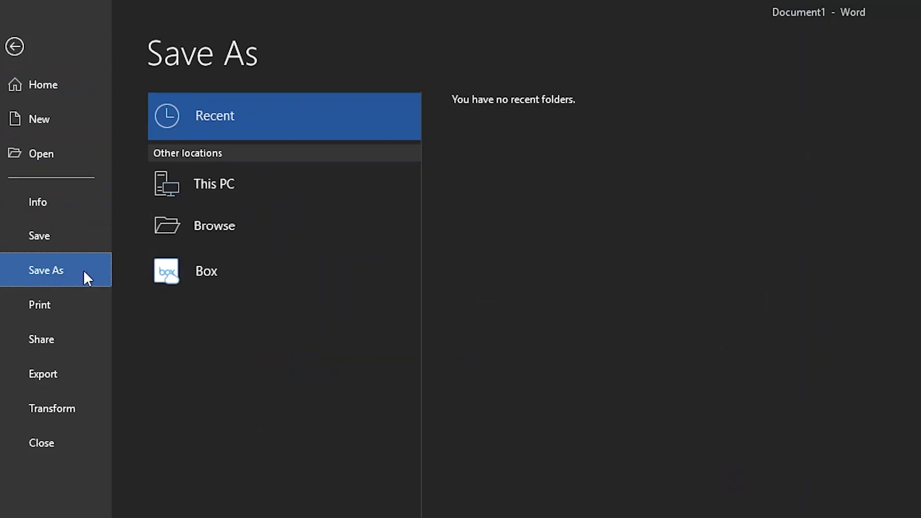
left_click(213, 183)
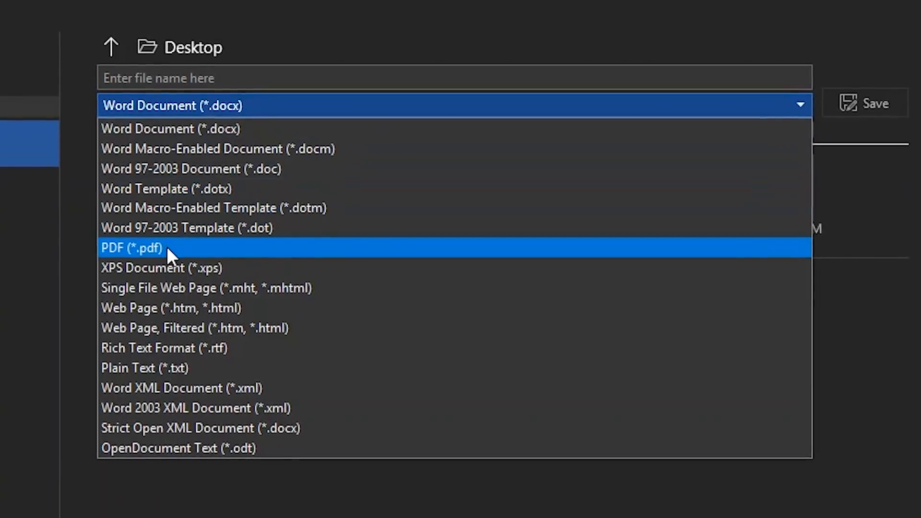
- Save the letter to the Desktop as a PDF named 'Test PDF 03'
left_click(132, 248)
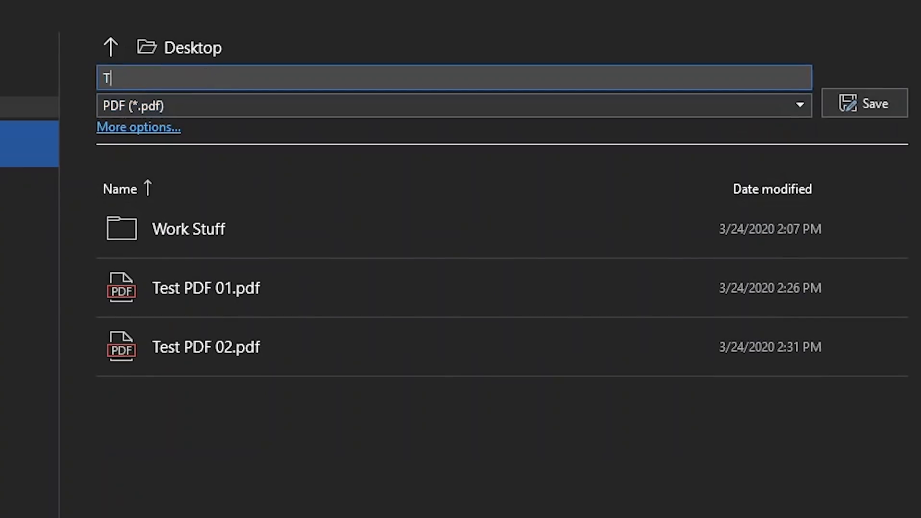
type("est PDF 03")
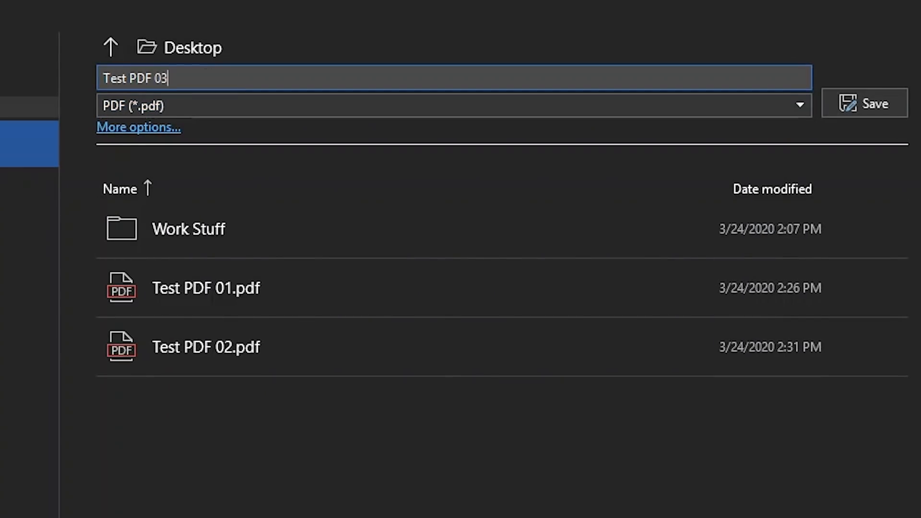
left_click(865, 103)
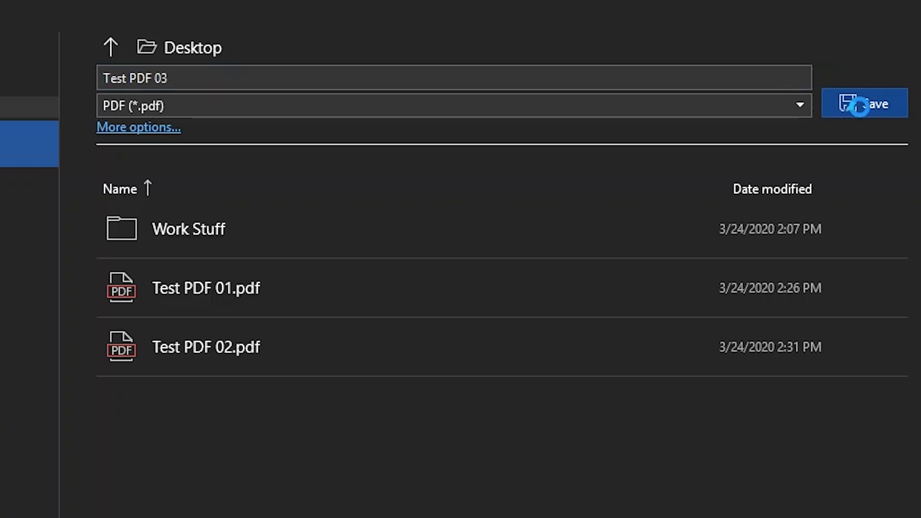
left_click(864, 103)
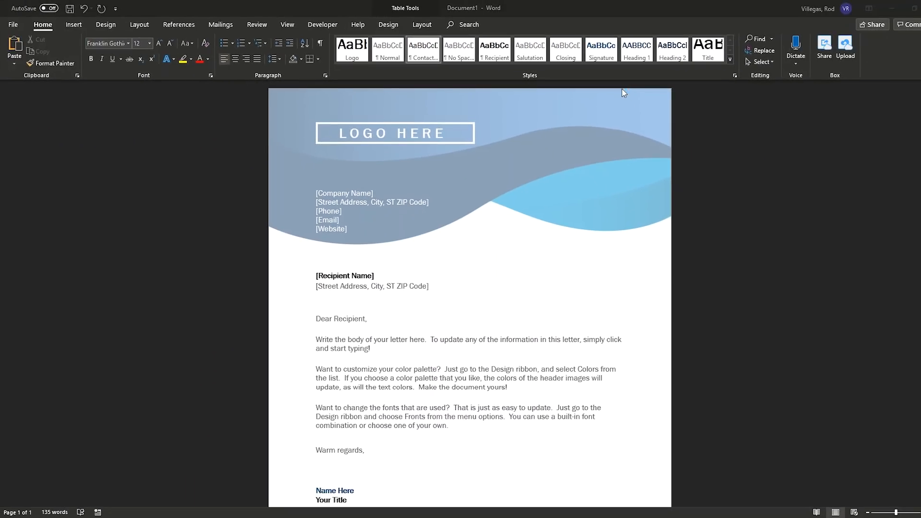